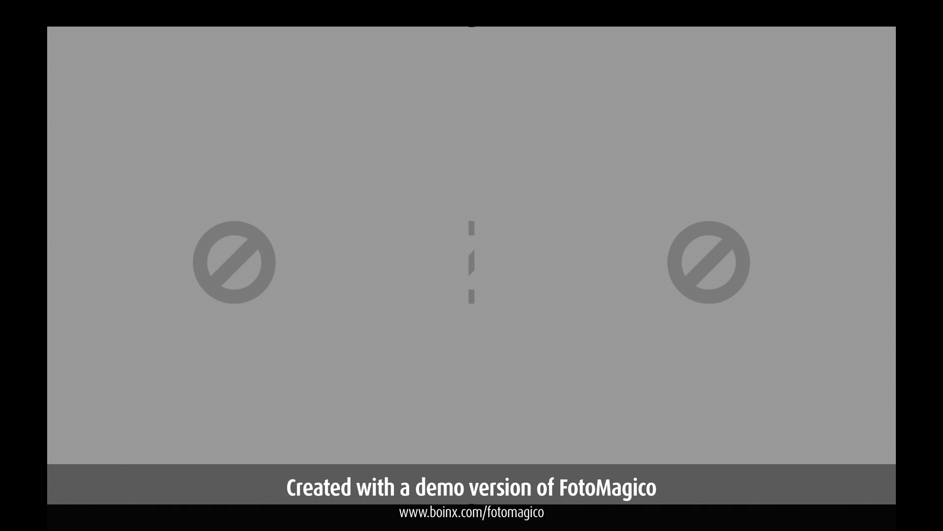
{"action": "type", "text": "TEEE/?==,%,&.{"}
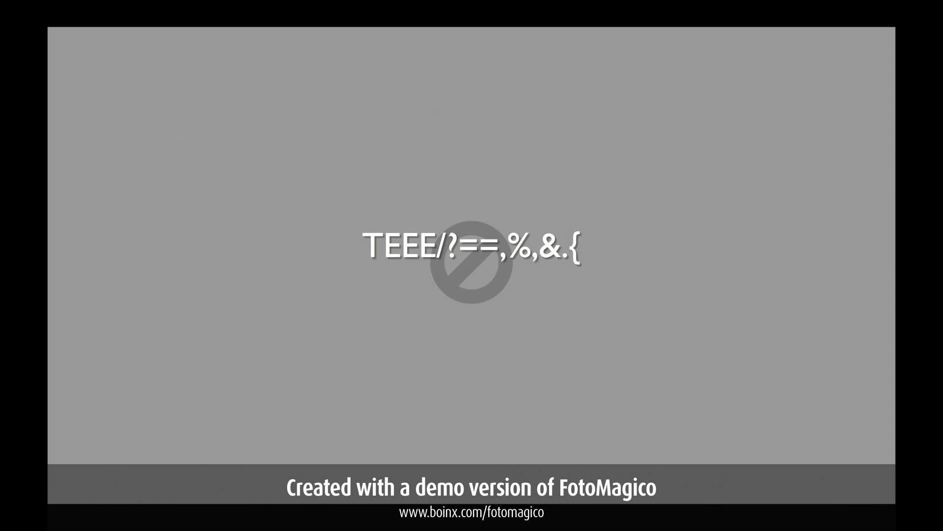